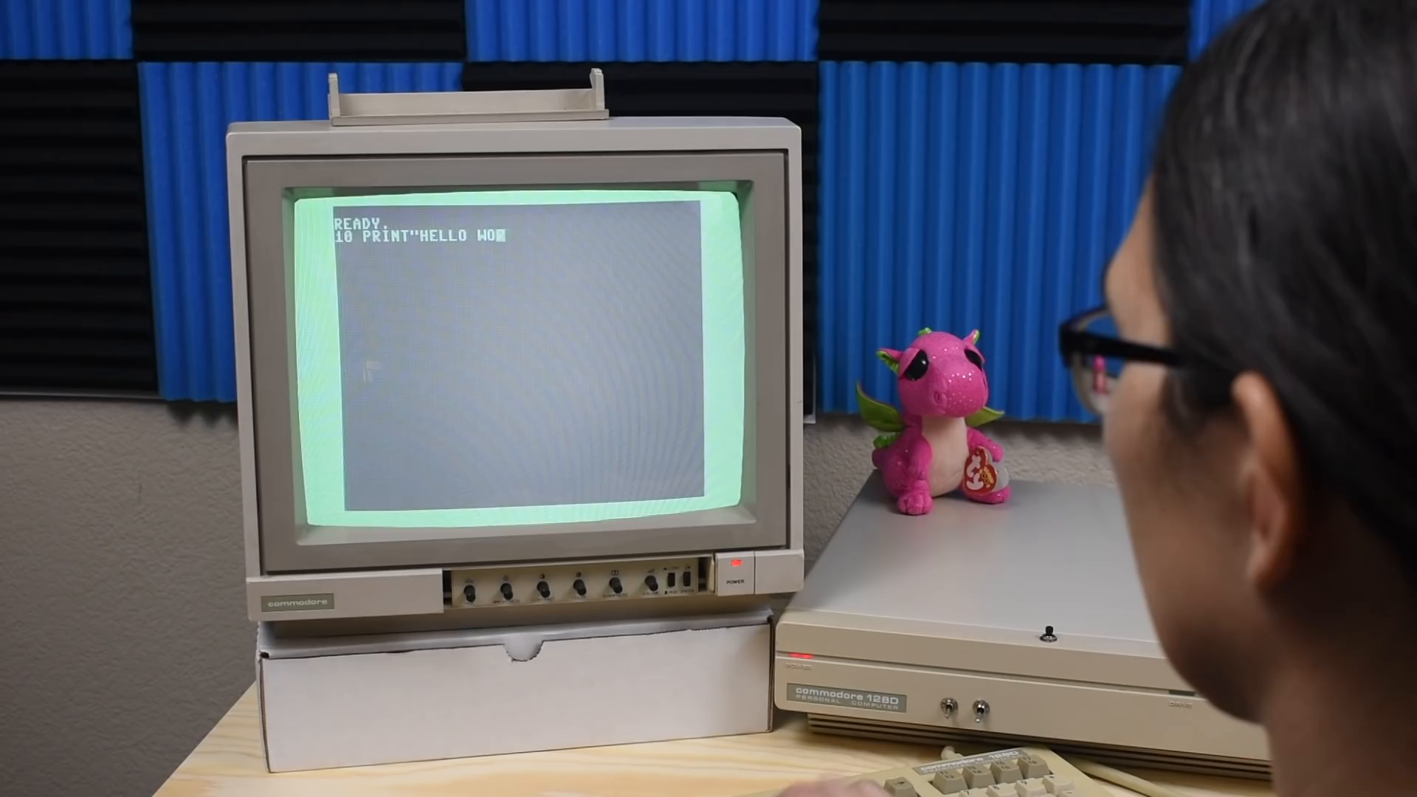
text(LD")
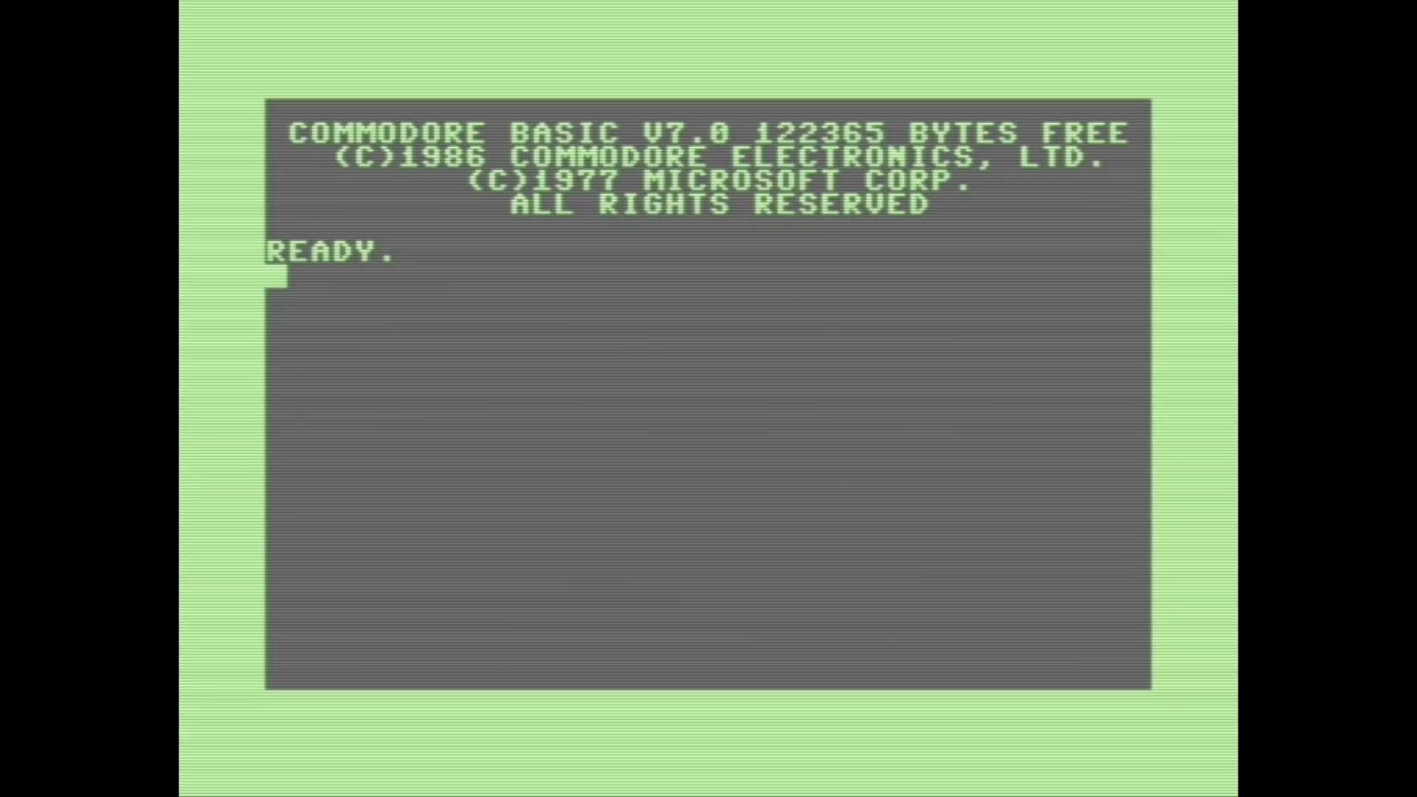
text(MONITOR)
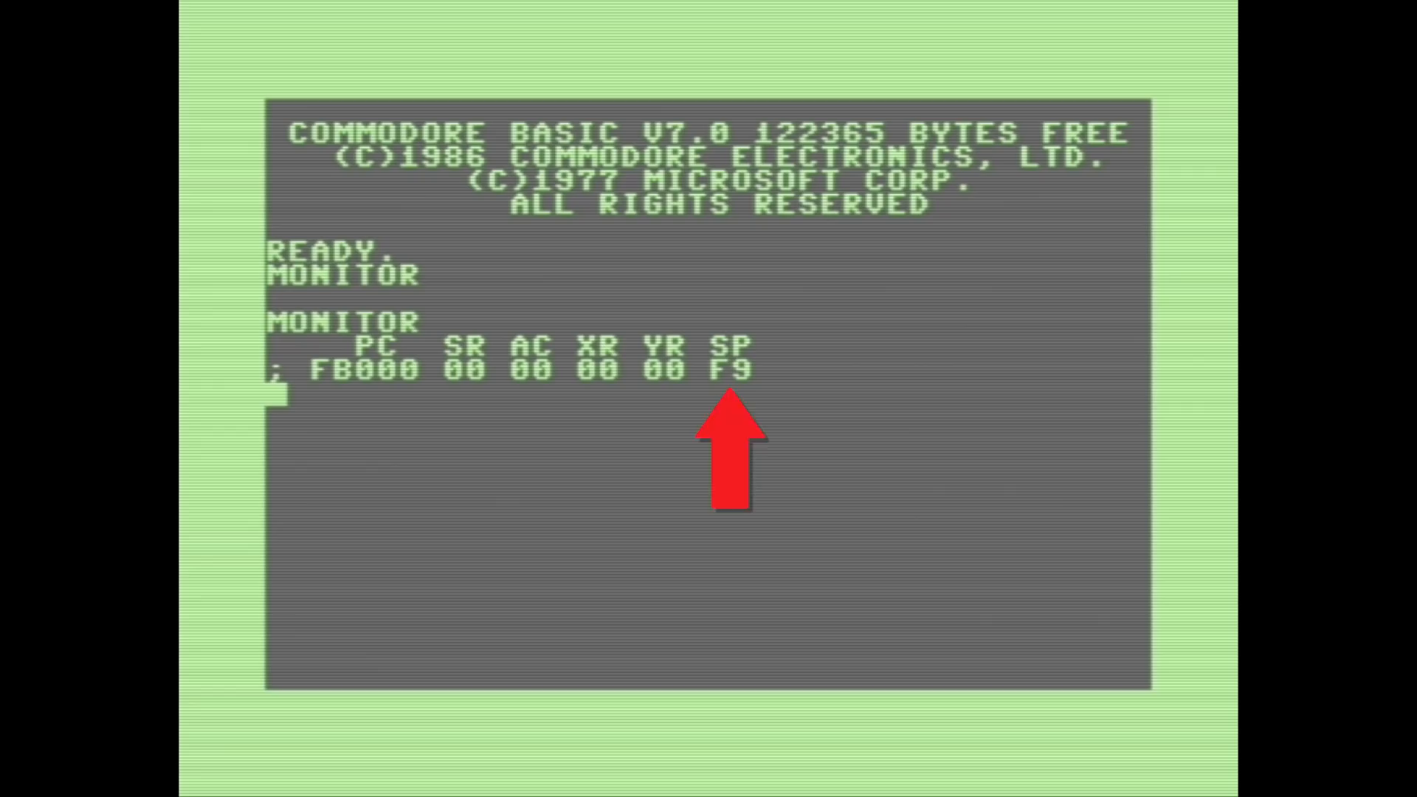
text(D)
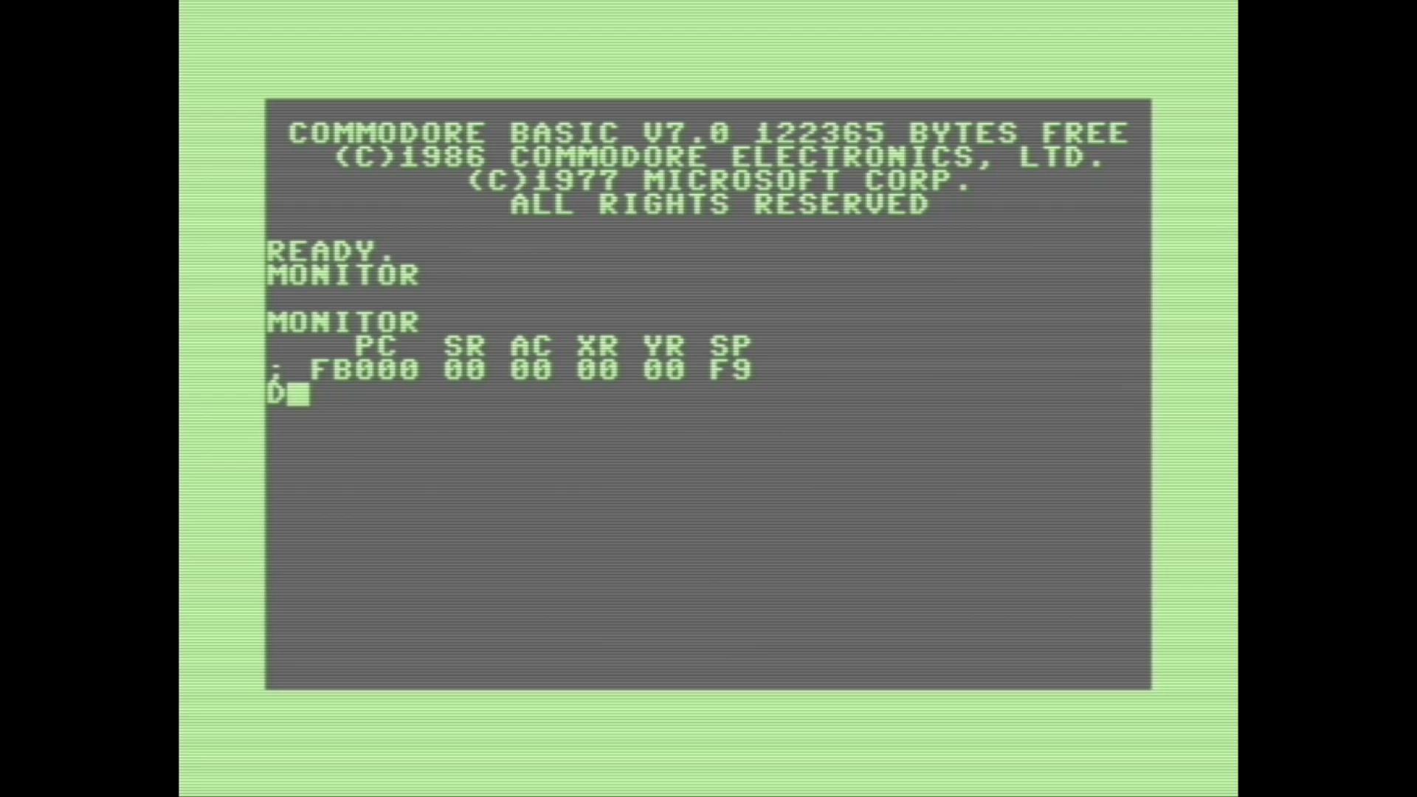
text(D$1800)
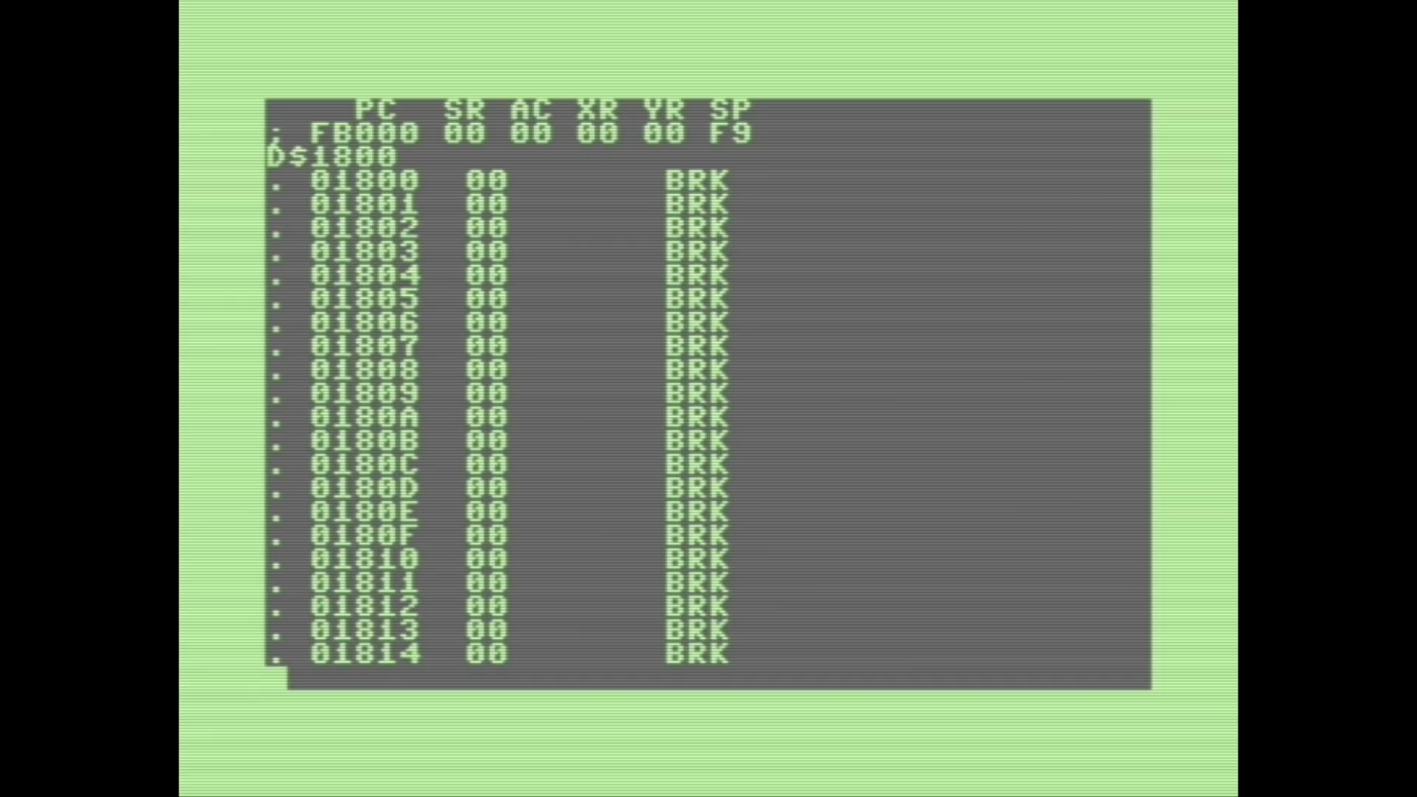